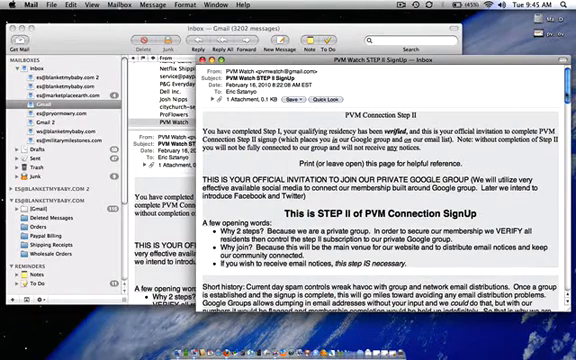
# Step: Sign in to apply for PVM Connection membership, entering the email 'marksztany'
pyautogui.scroll(-3)
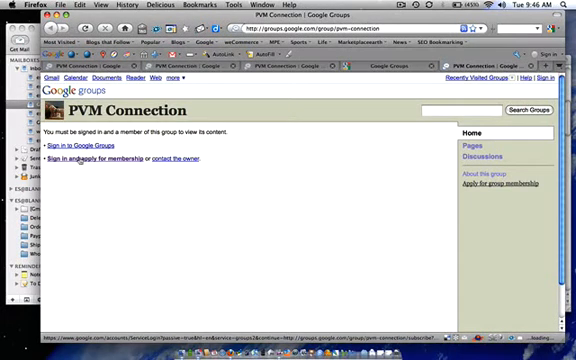
pyautogui.click(73, 151)
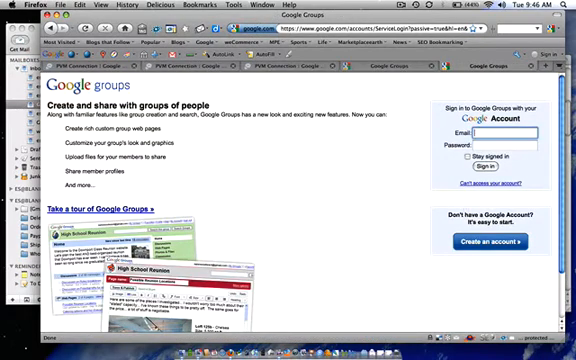
pyautogui.write('marksztany')
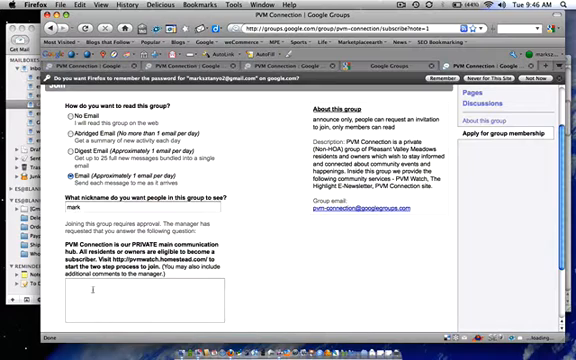
pyautogui.write('mark')
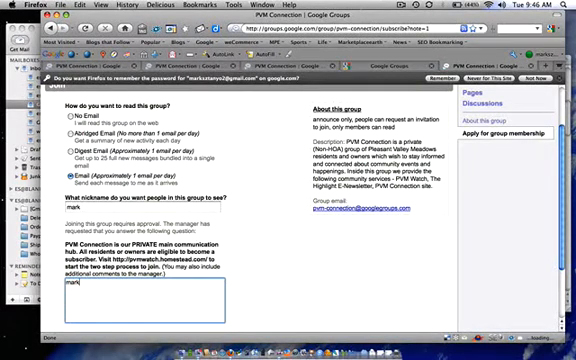
pyautogui.write('marksztanyo@')
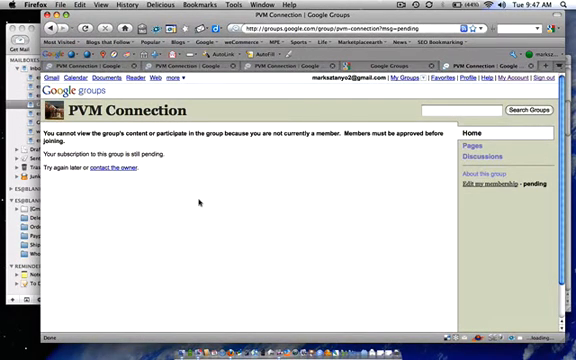
pyautogui.moveTo(242, 244)
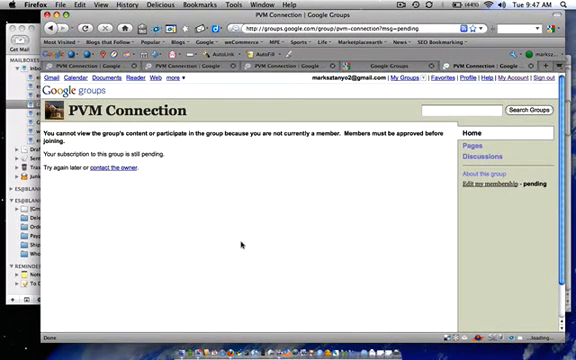